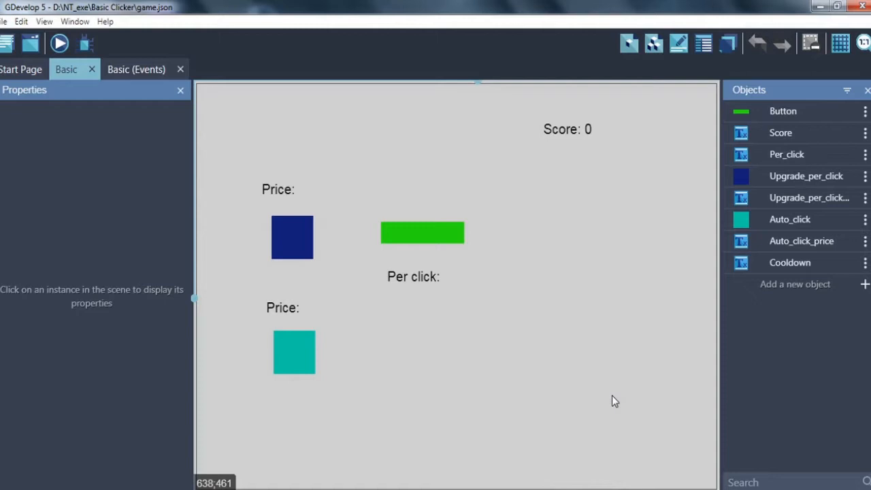
mouse_move(201, 119)
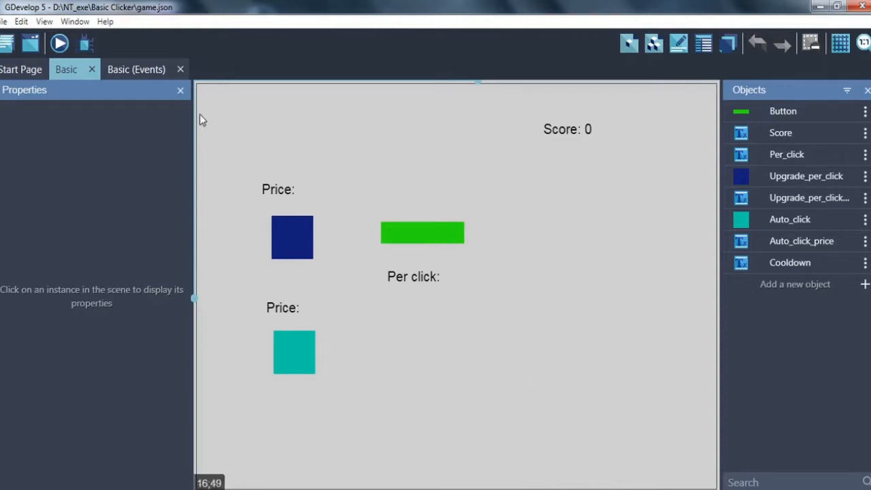
Step: Switch from the Basic scene layout to its event sheet
left_click(136, 68)
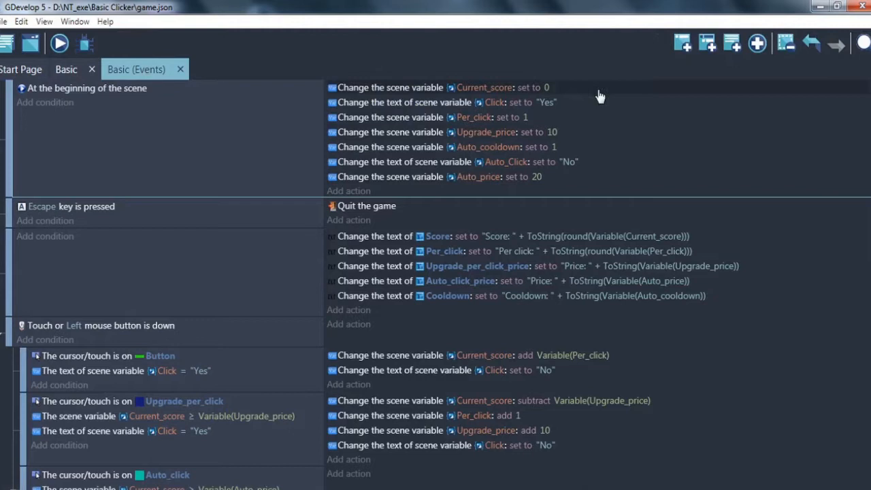
mouse_move(599, 139)
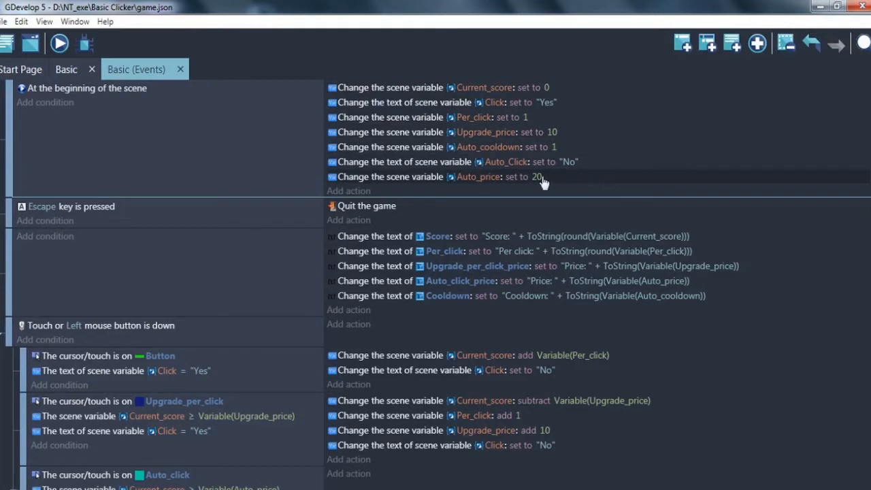
mouse_move(248, 172)
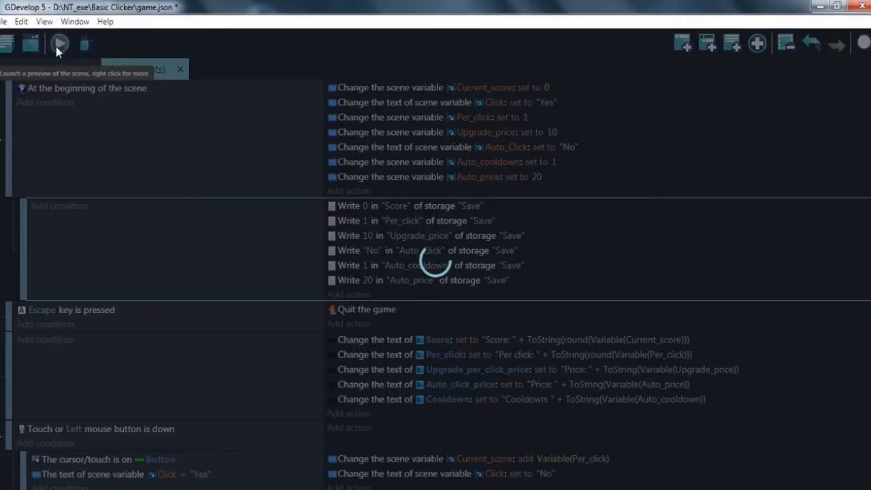
Step: Load the six saved values from storage Save and start an Auto_Click condition
left_click(60, 42)
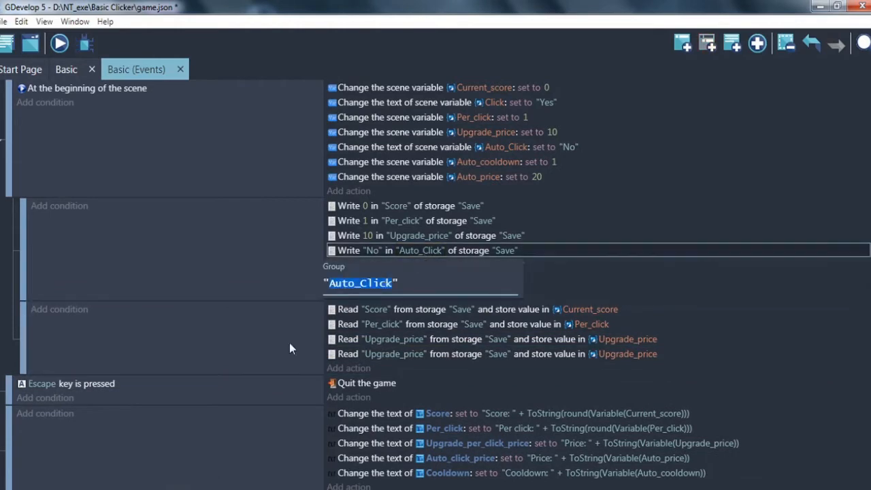
double_click(409, 250)
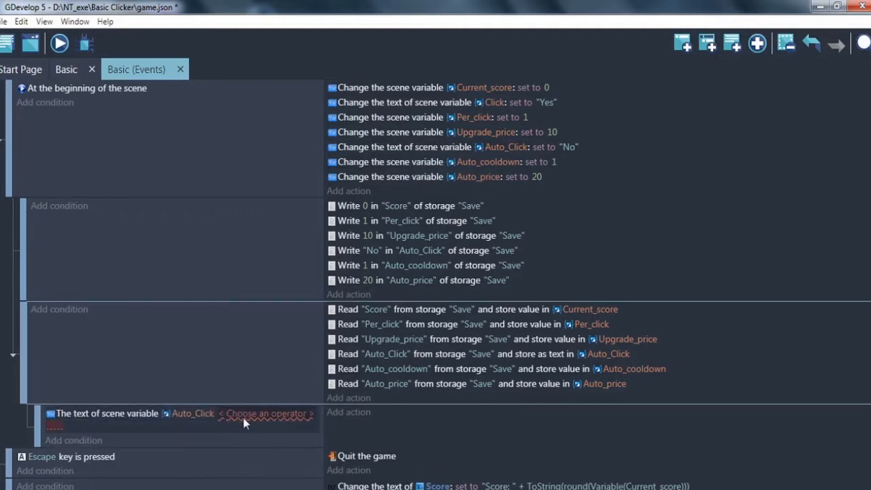
Step: Make the condition check that Auto_Click text equals "Yes"
left_click(265, 414)
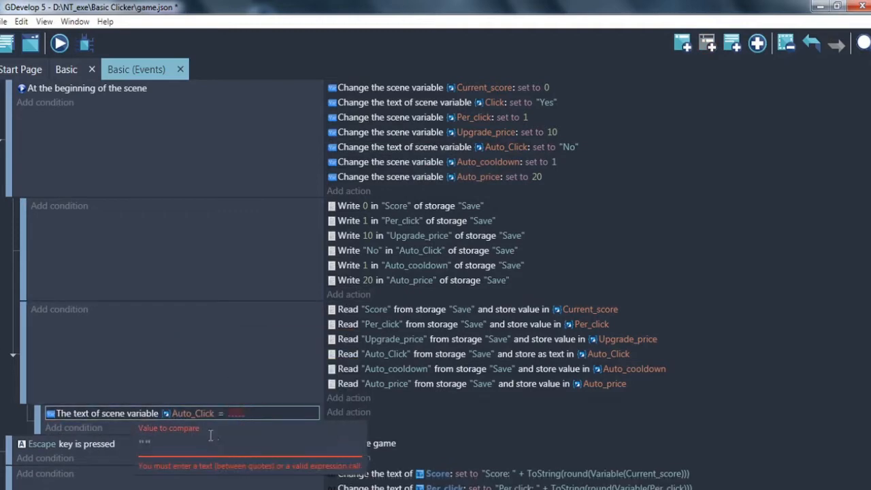
type("Yes")
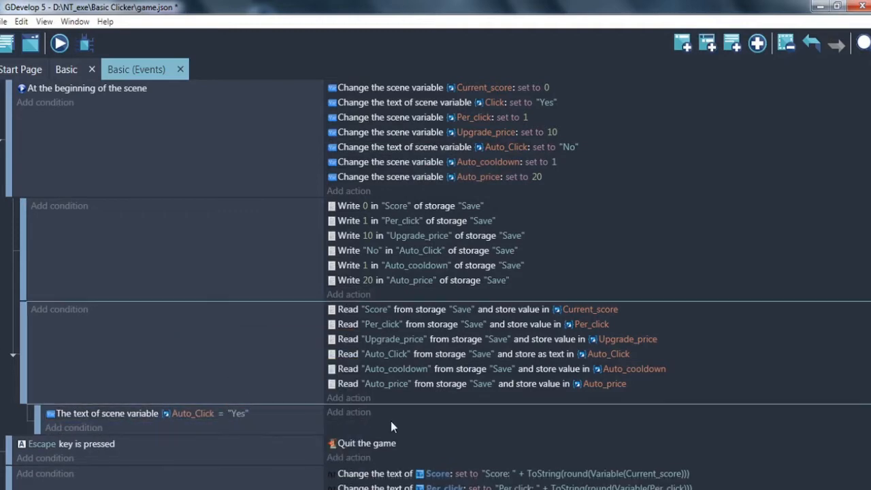
scroll("down", 3)
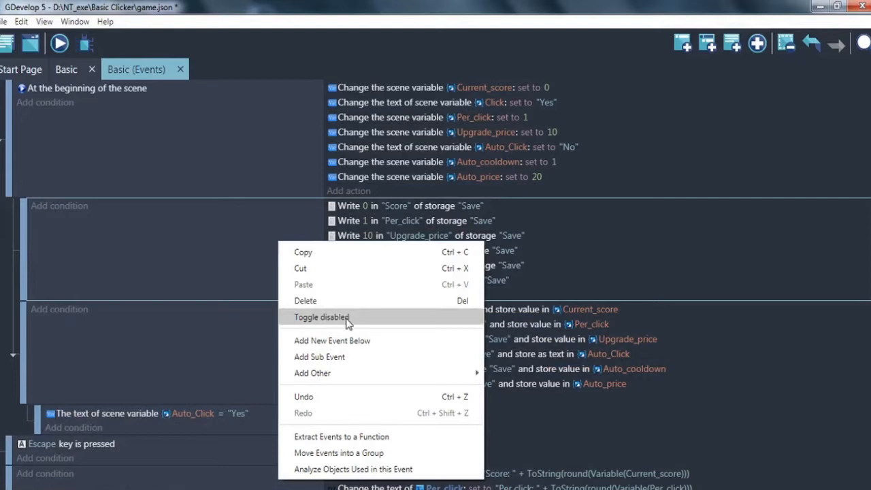
Step: Disable the default-value write sub-event so scene start only sets Click to "Yes"
left_click(321, 316)
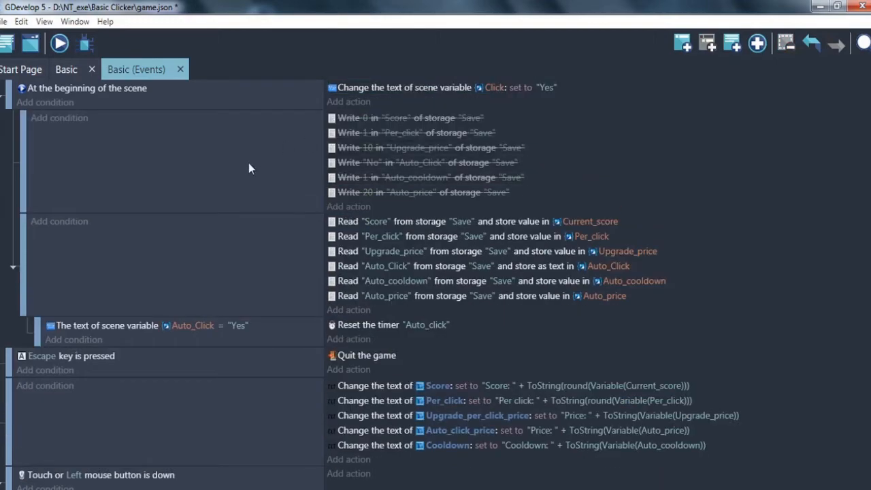
scroll("down", 3)
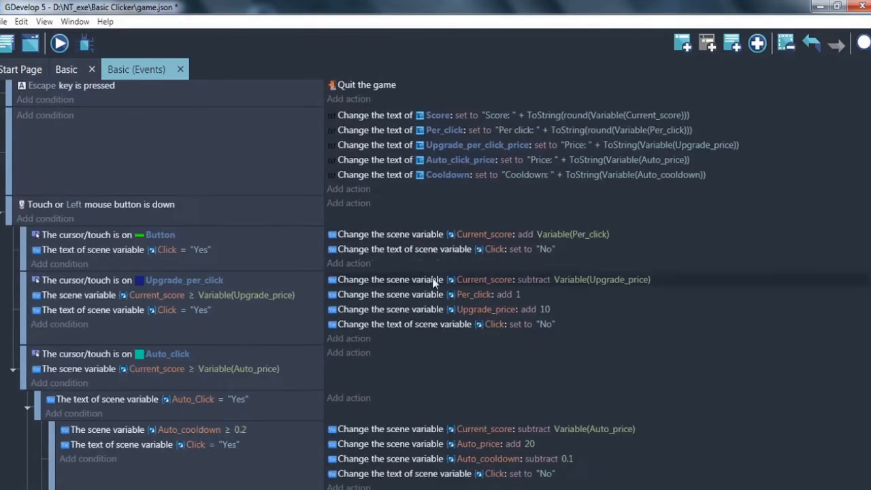
Step: Save Current_score, Per_click and Upgrade_price to storage Save on click and upgrade, then preview
type("Variable(Upgrade_price")
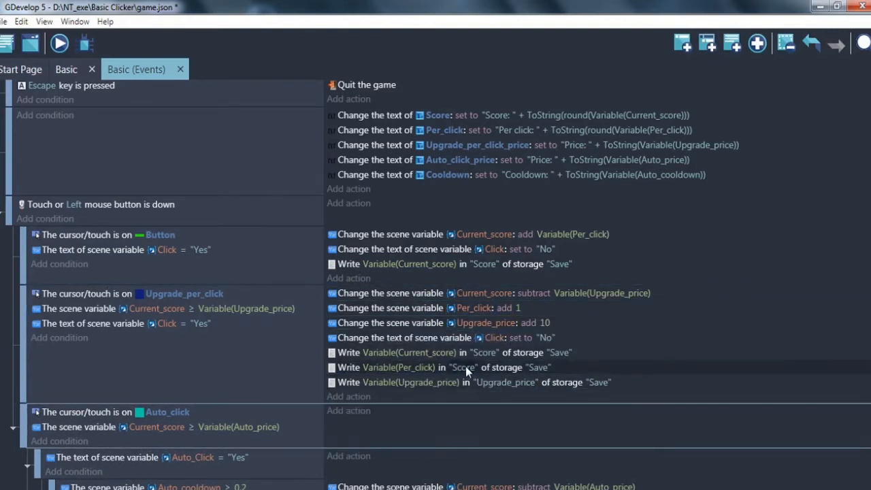
scroll("down", 3)
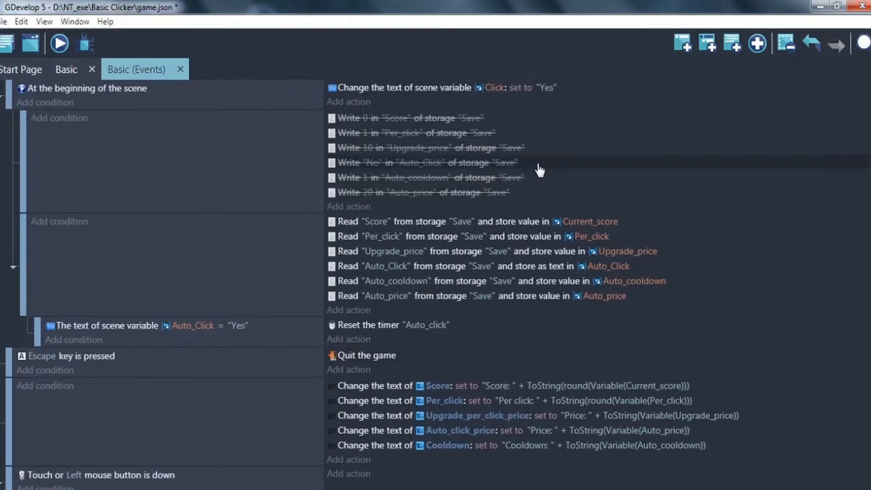
scroll("down", 3)
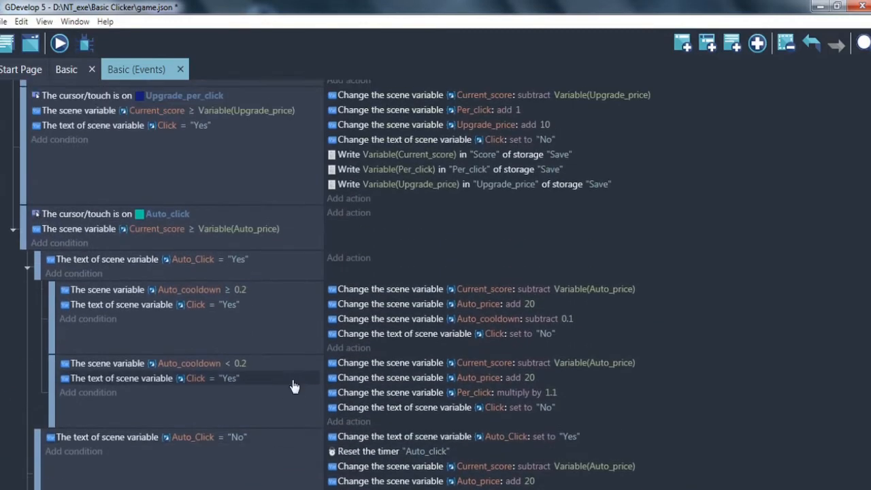
left_click(58, 43)
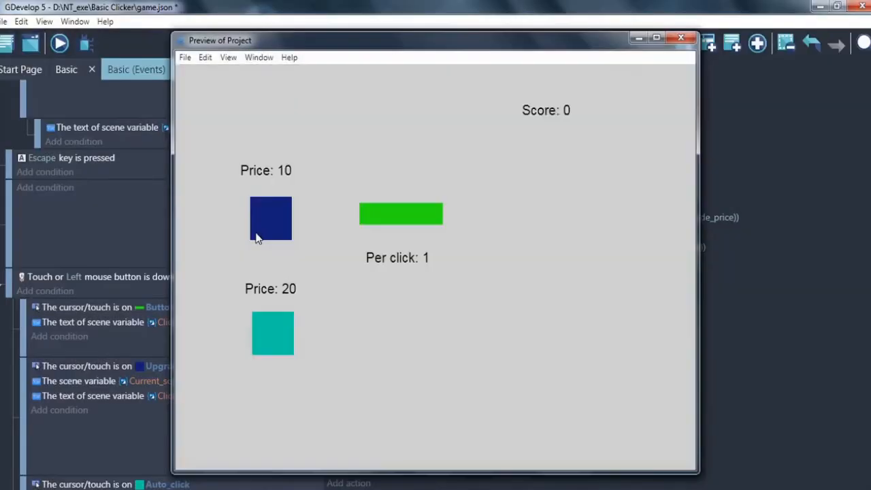
Step: Play the preview, earning points and buying upgrades to 3 per click, then close it
left_click(681, 38)
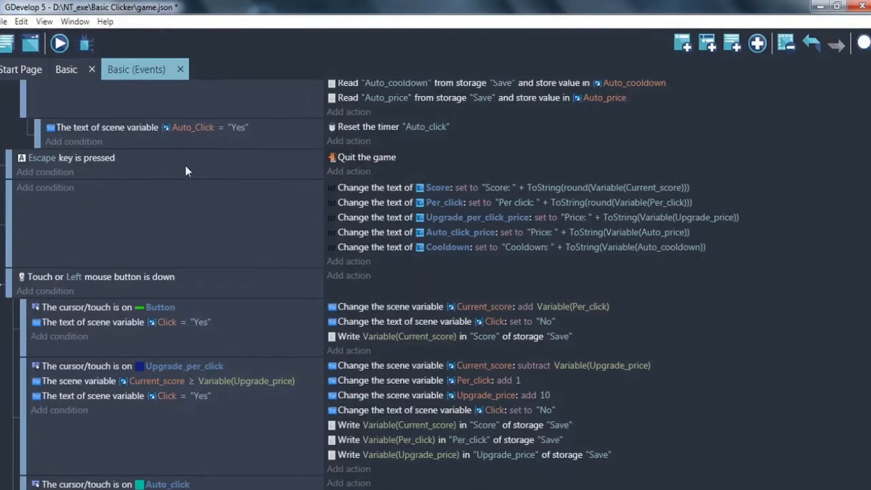
left_click(59, 42)
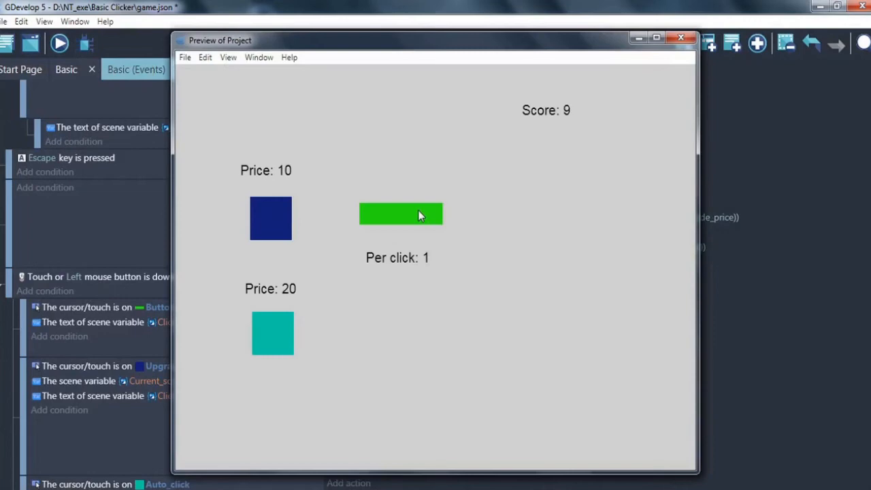
left_click(401, 215)
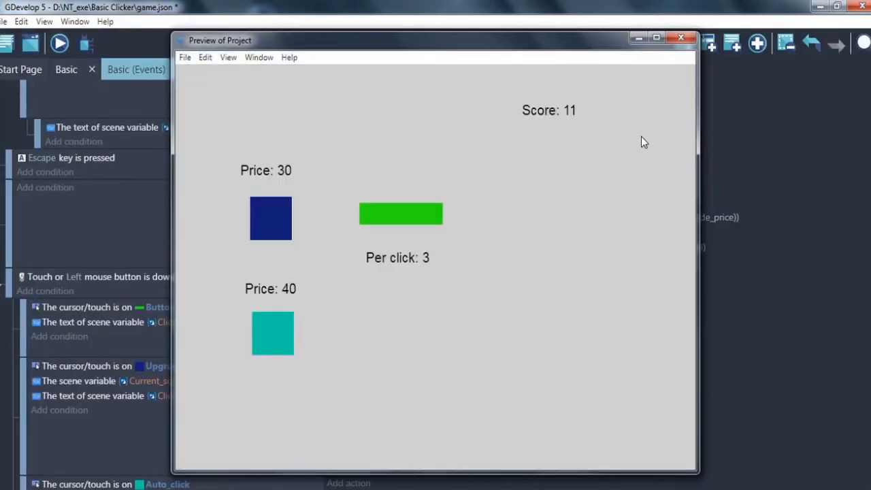
left_click(680, 38)
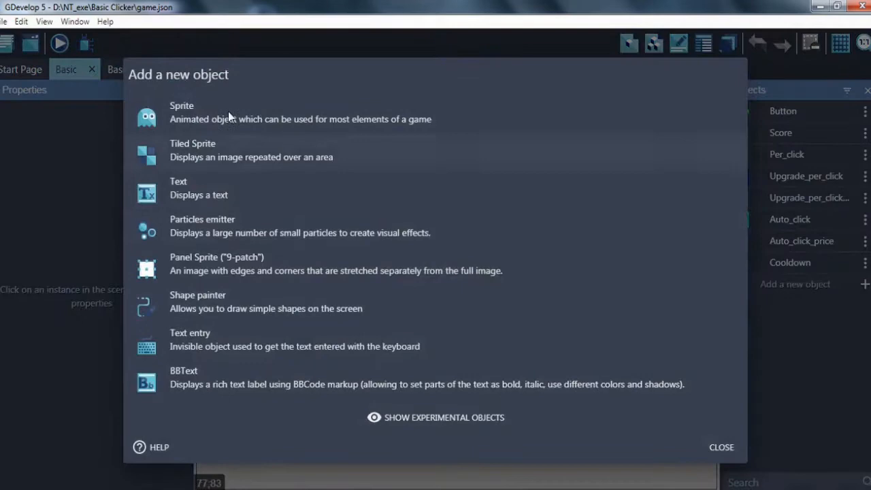
Step: Add a new sprite object named Restart and return to the event sheet
left_click(183, 112)
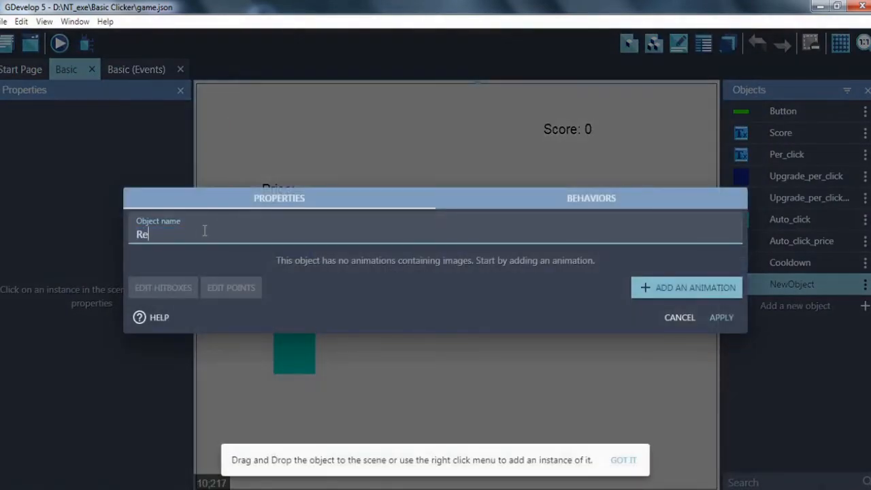
left_click(686, 287)
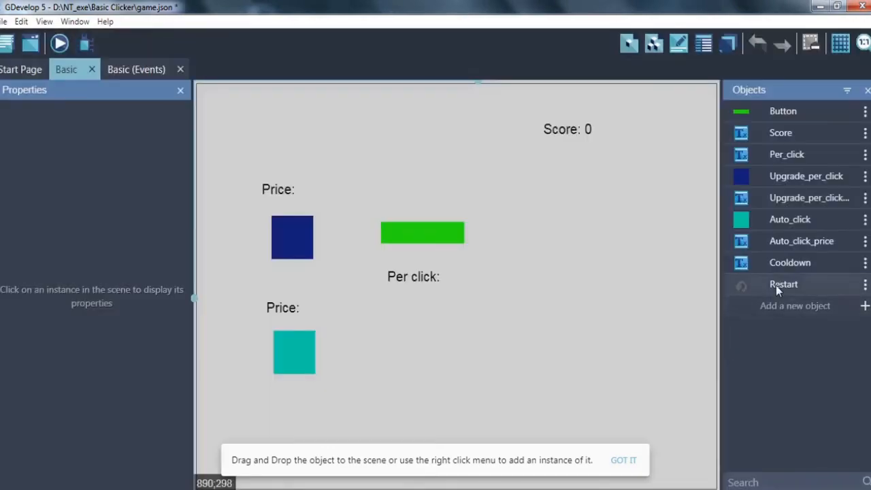
left_click(136, 68)
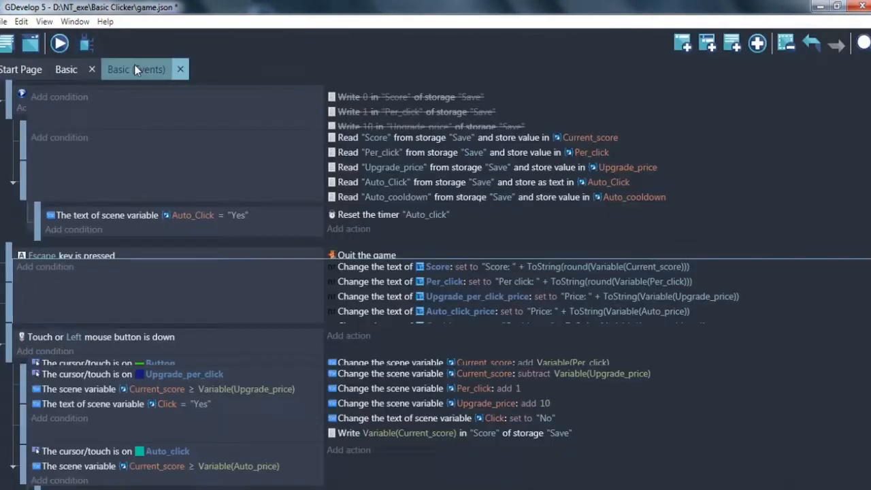
Step: Paste the storage write/read sub-events under a Restart cursor condition and enable the writes
scroll("down", 3)
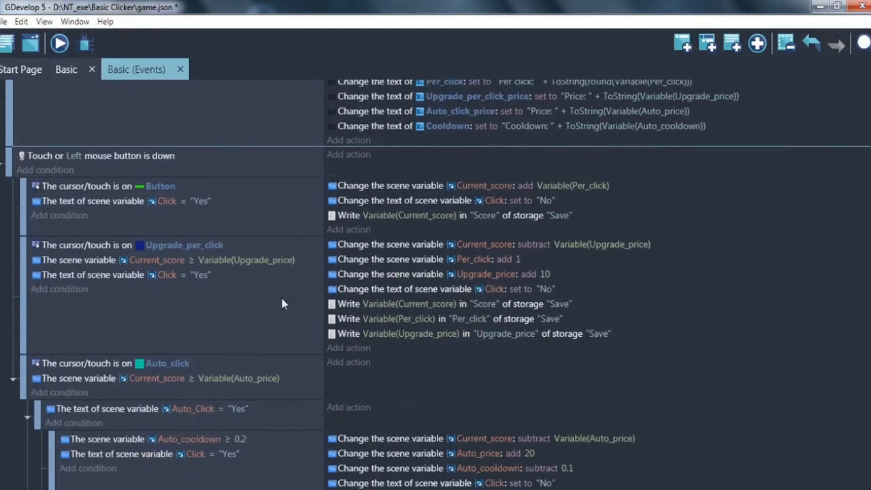
right_click(161, 185)
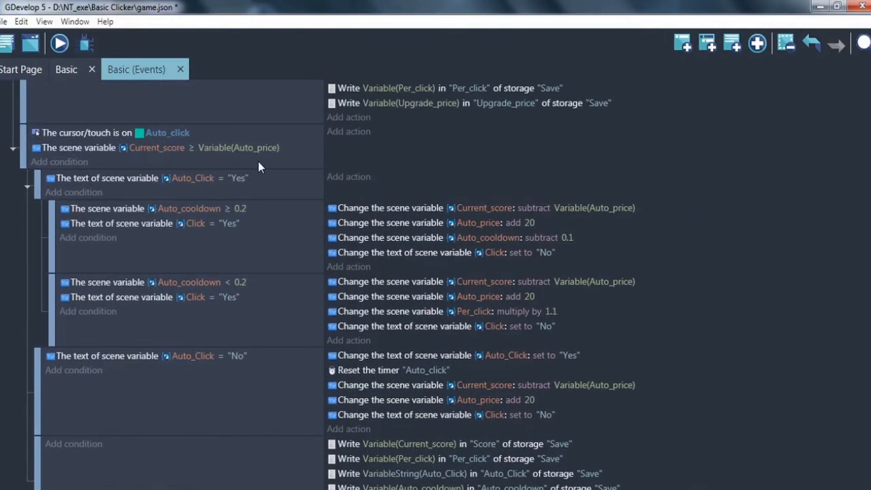
scroll("down", 3)
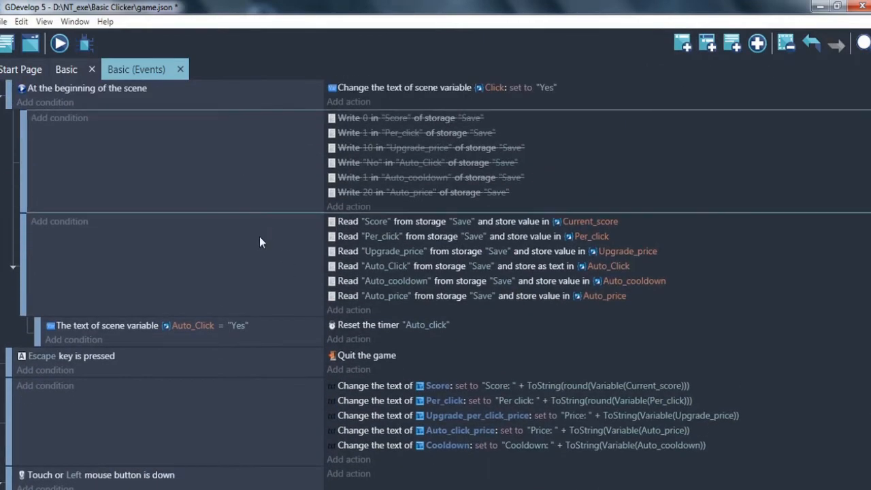
scroll("down", 3)
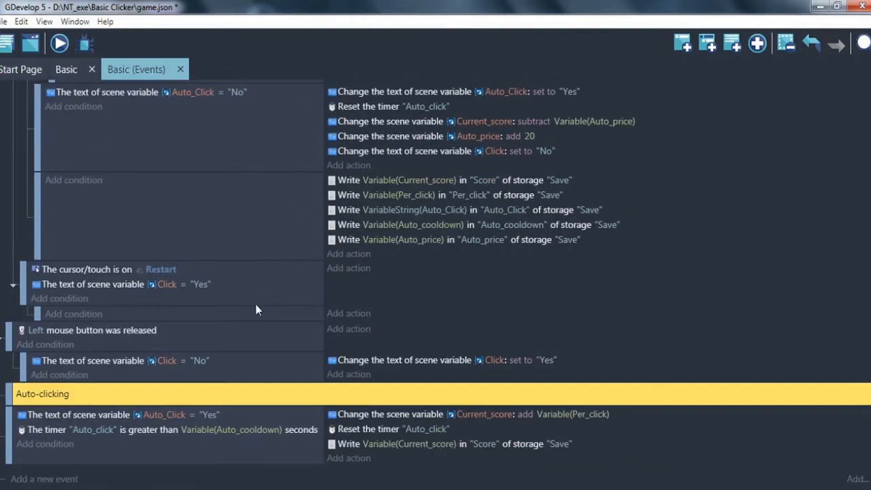
scroll("down", 3)
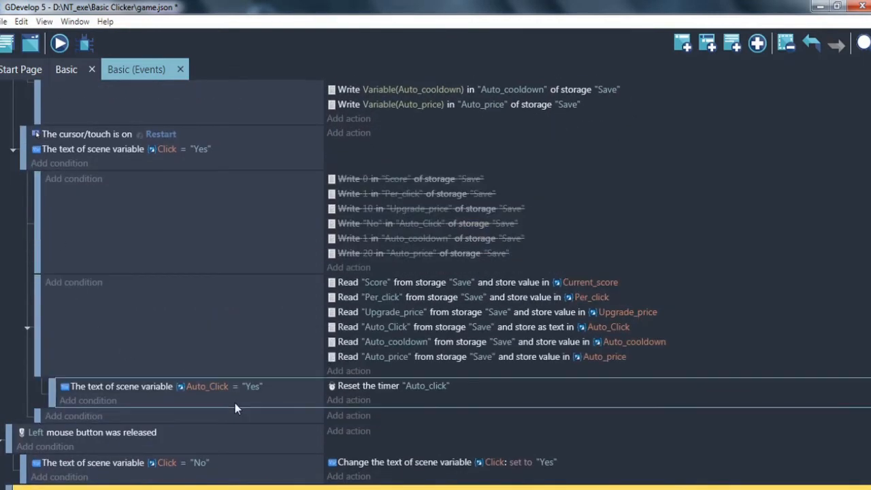
scroll("down", 3)
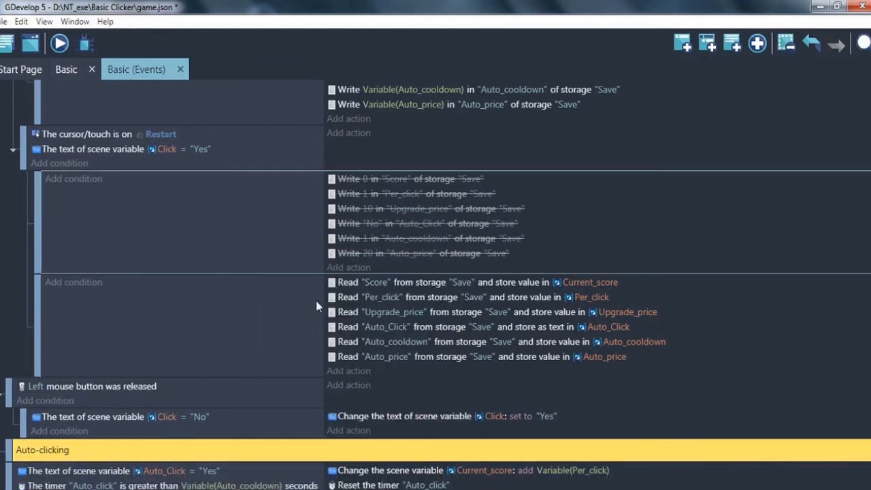
Step: Add a Delete a scene timer action for timer Timer to the Restart writes
left_click(349, 117)
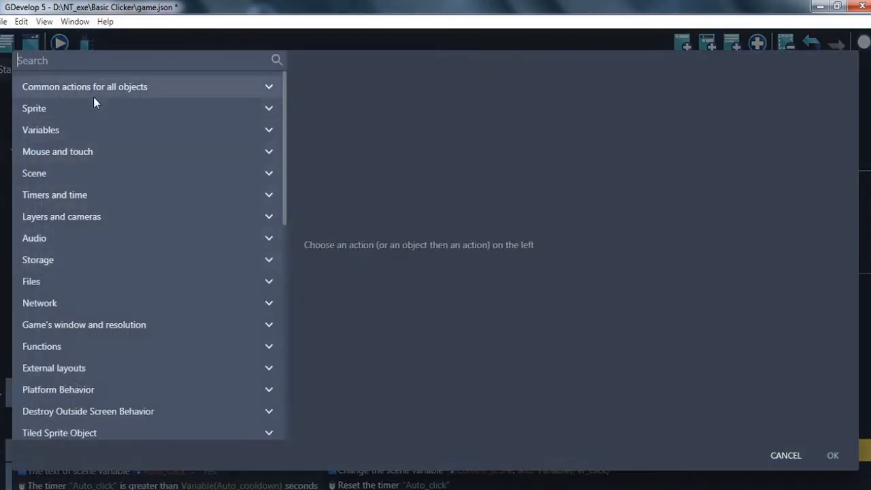
left_click(55, 195)
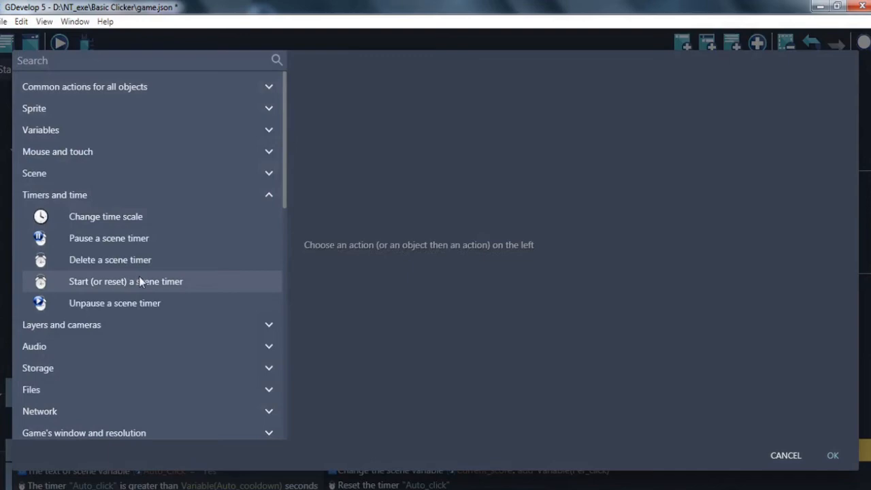
left_click(109, 258)
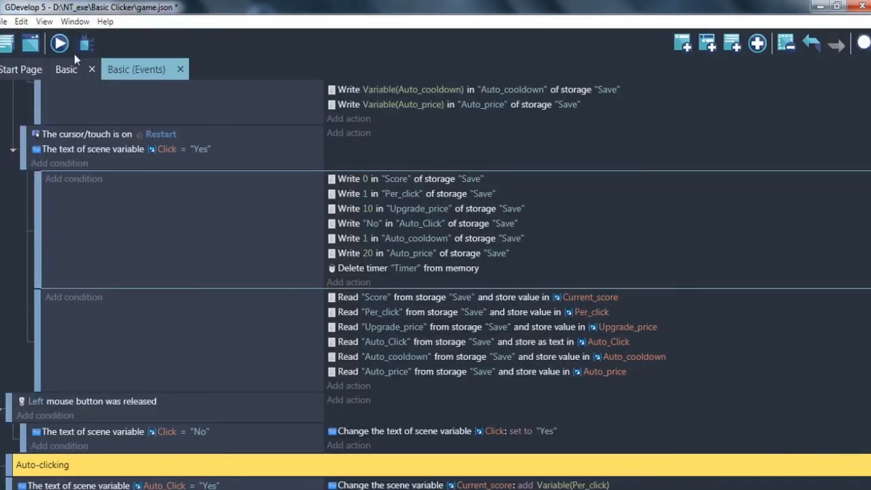
Step: Briefly preview the game, then show the developer tools' Application section
left_click(58, 42)
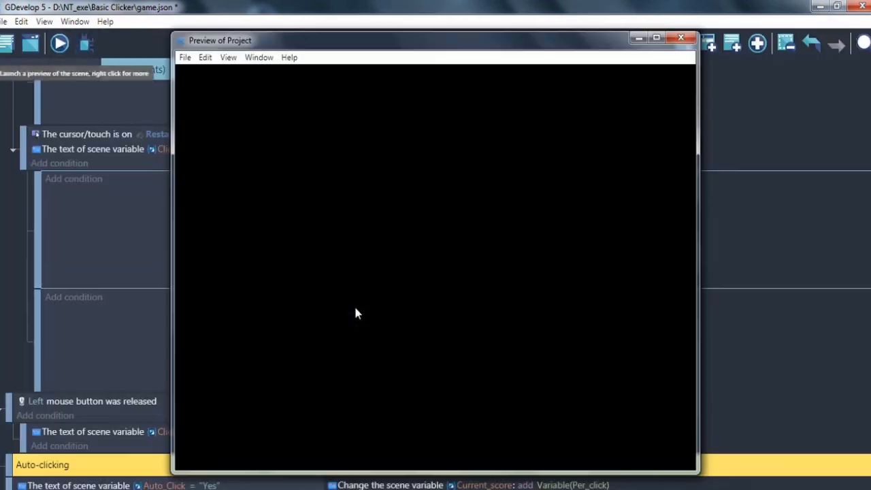
left_click(680, 38)
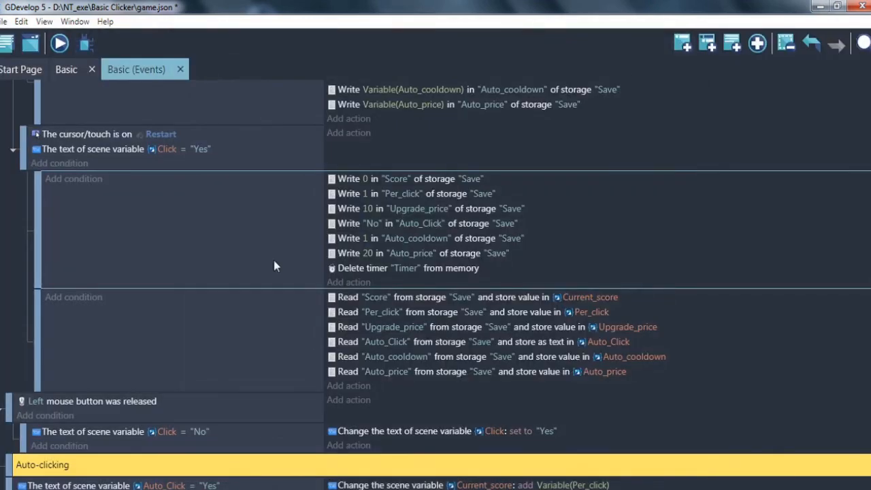
left_click(43, 22)
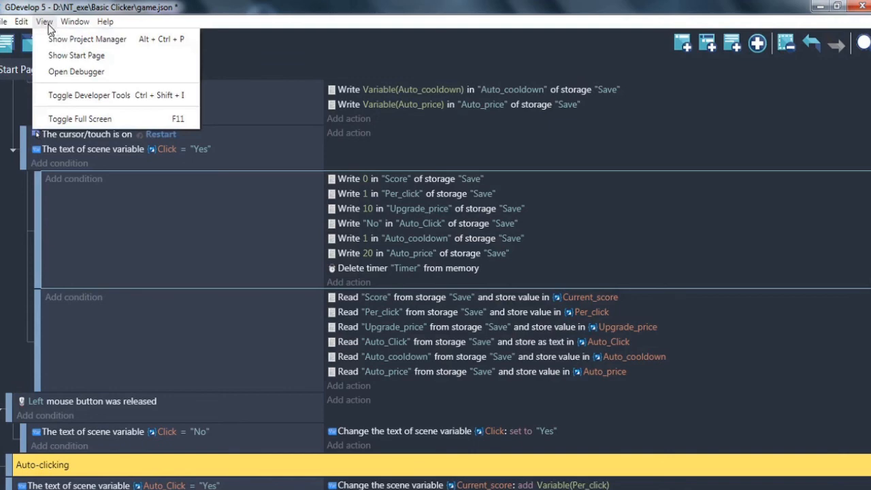
left_click(77, 71)
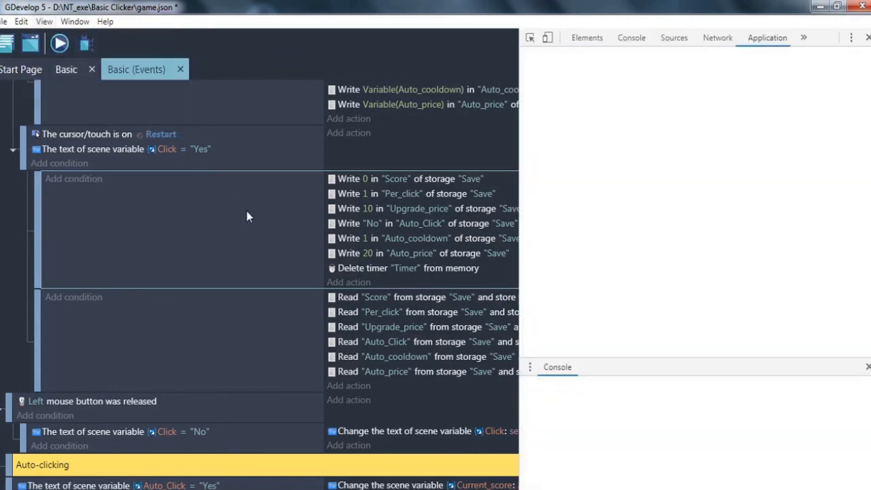